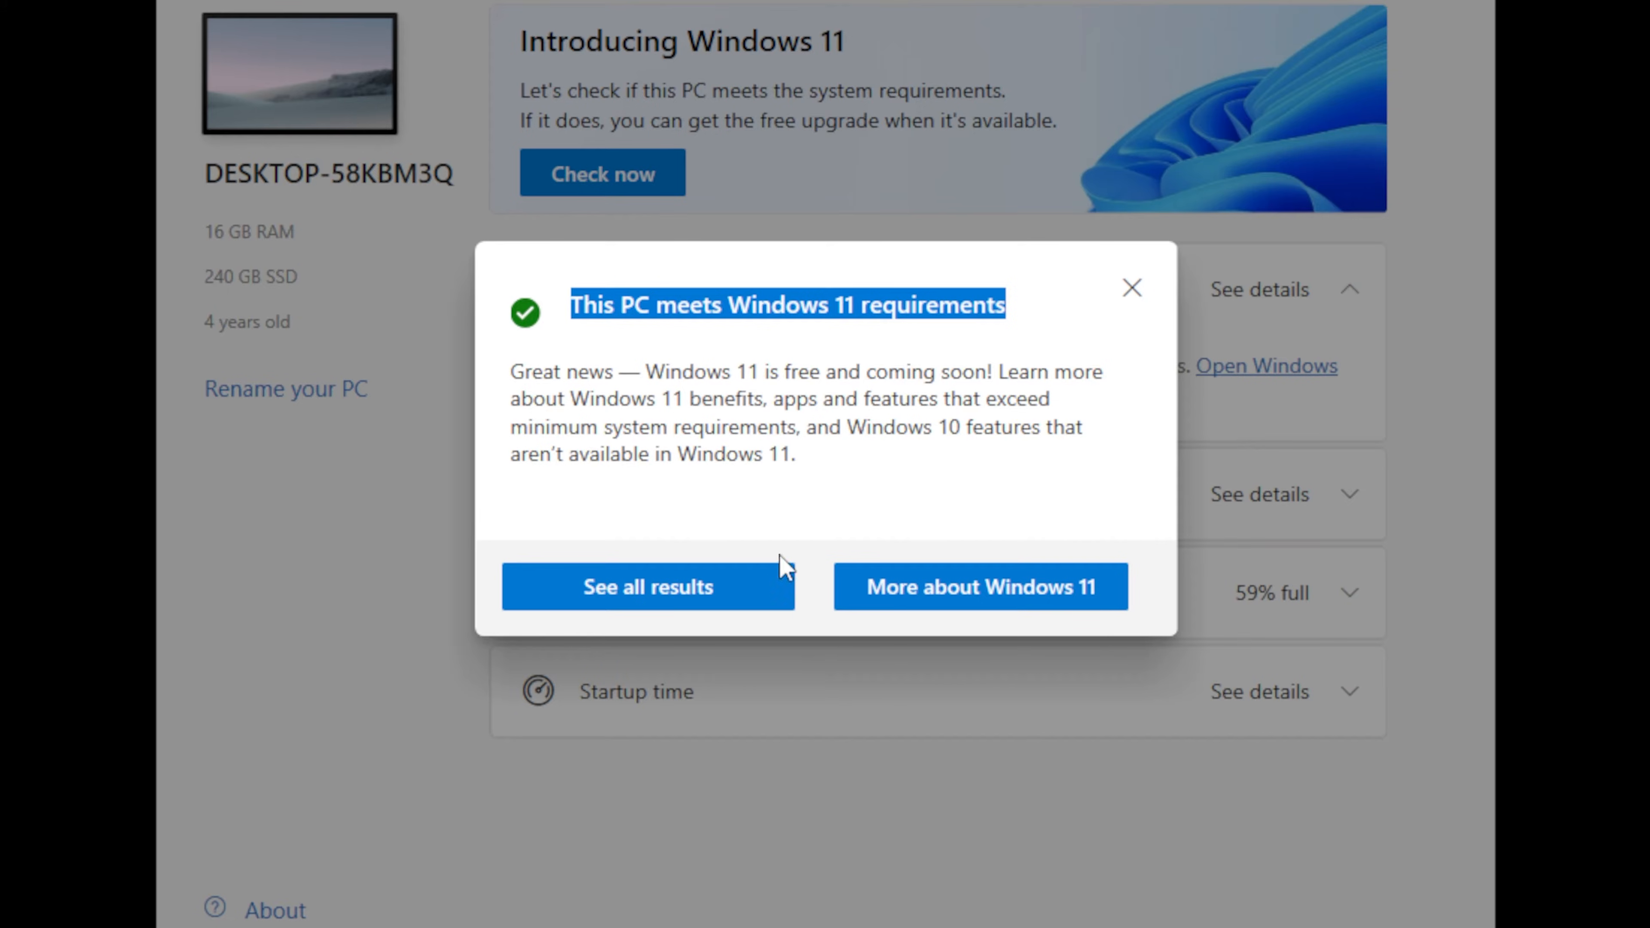
Step: Expand 'See all results' and scroll through every passed Windows 11 requirement check, including the processor
click(647, 586)
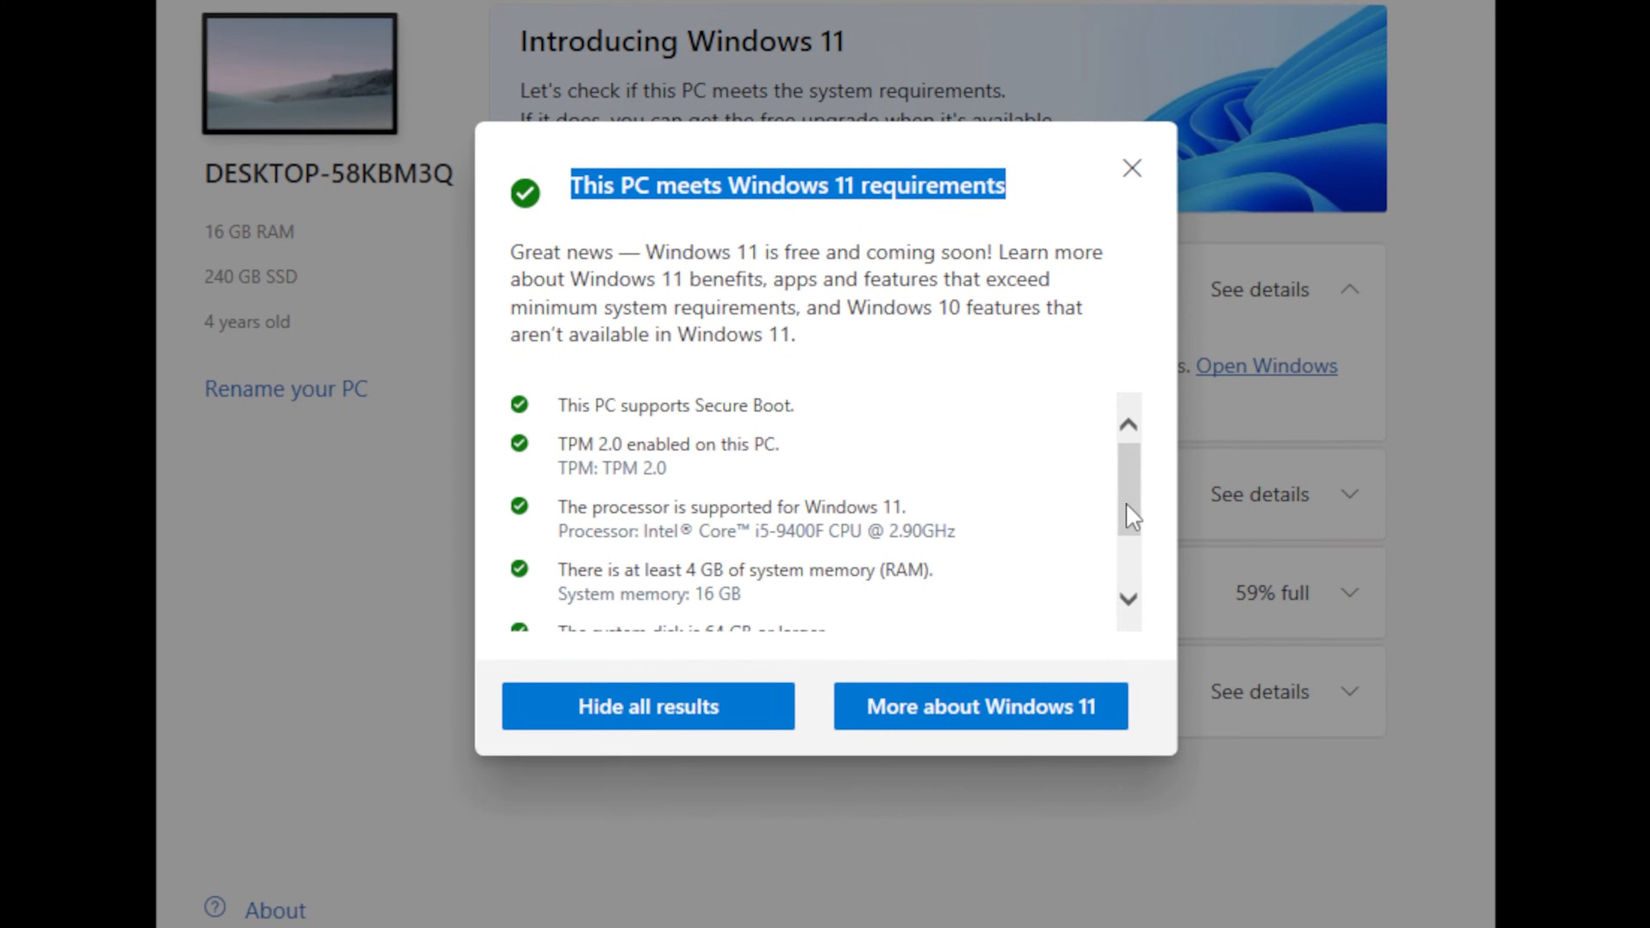
scroll(down, 3)
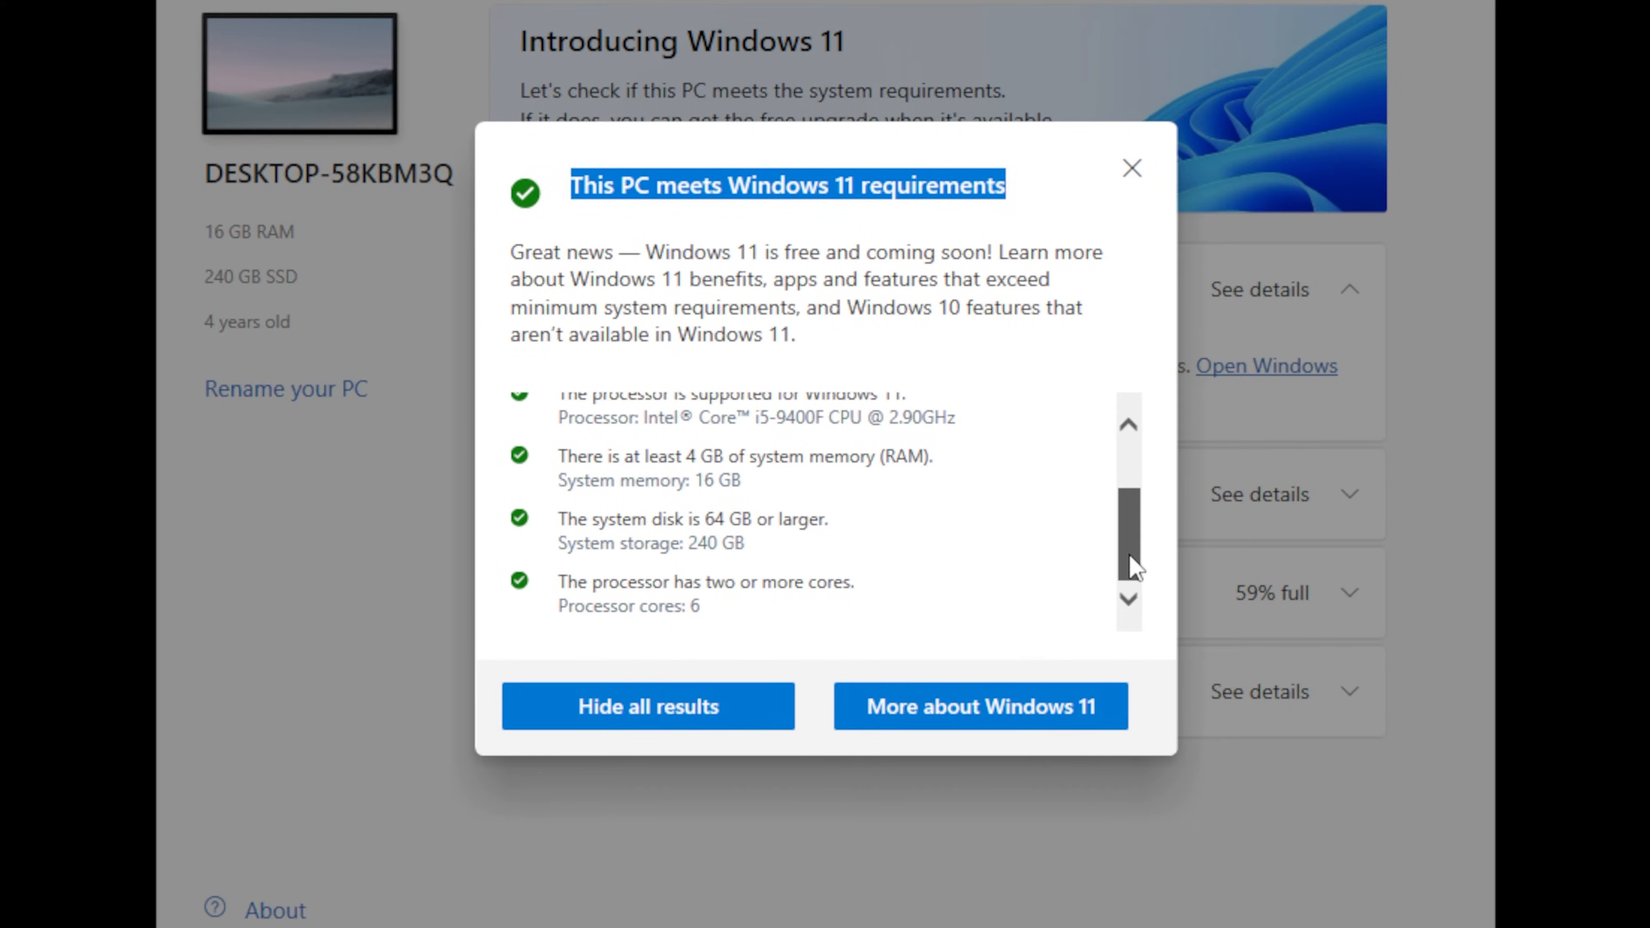
scroll(up, 3)
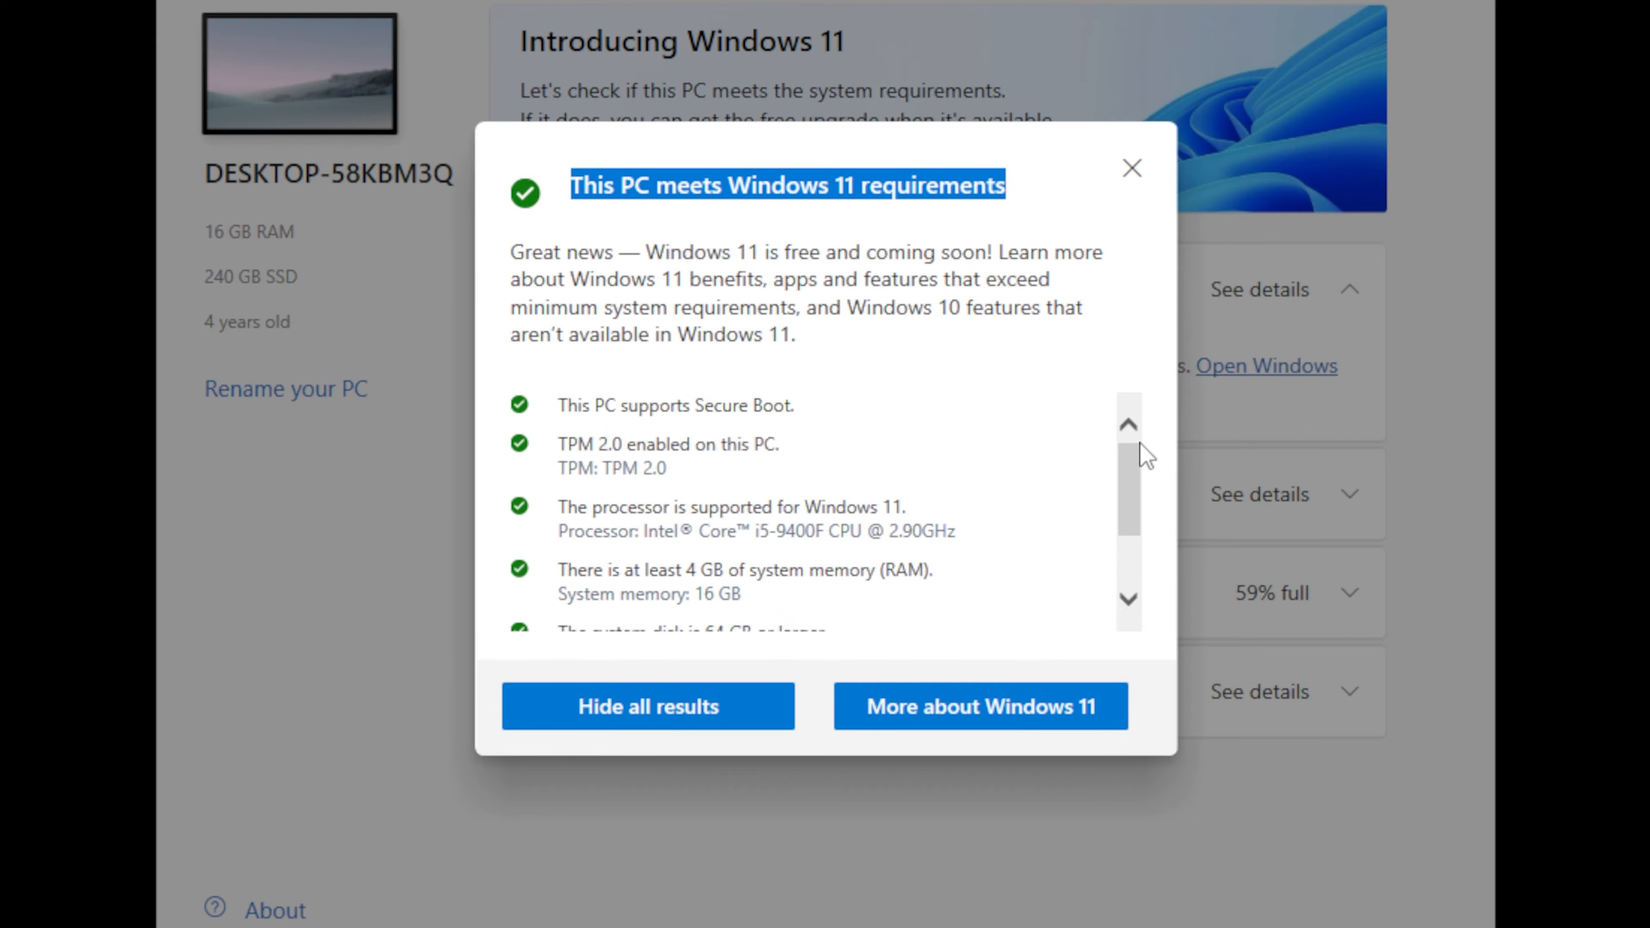
mouse_move(1061, 474)
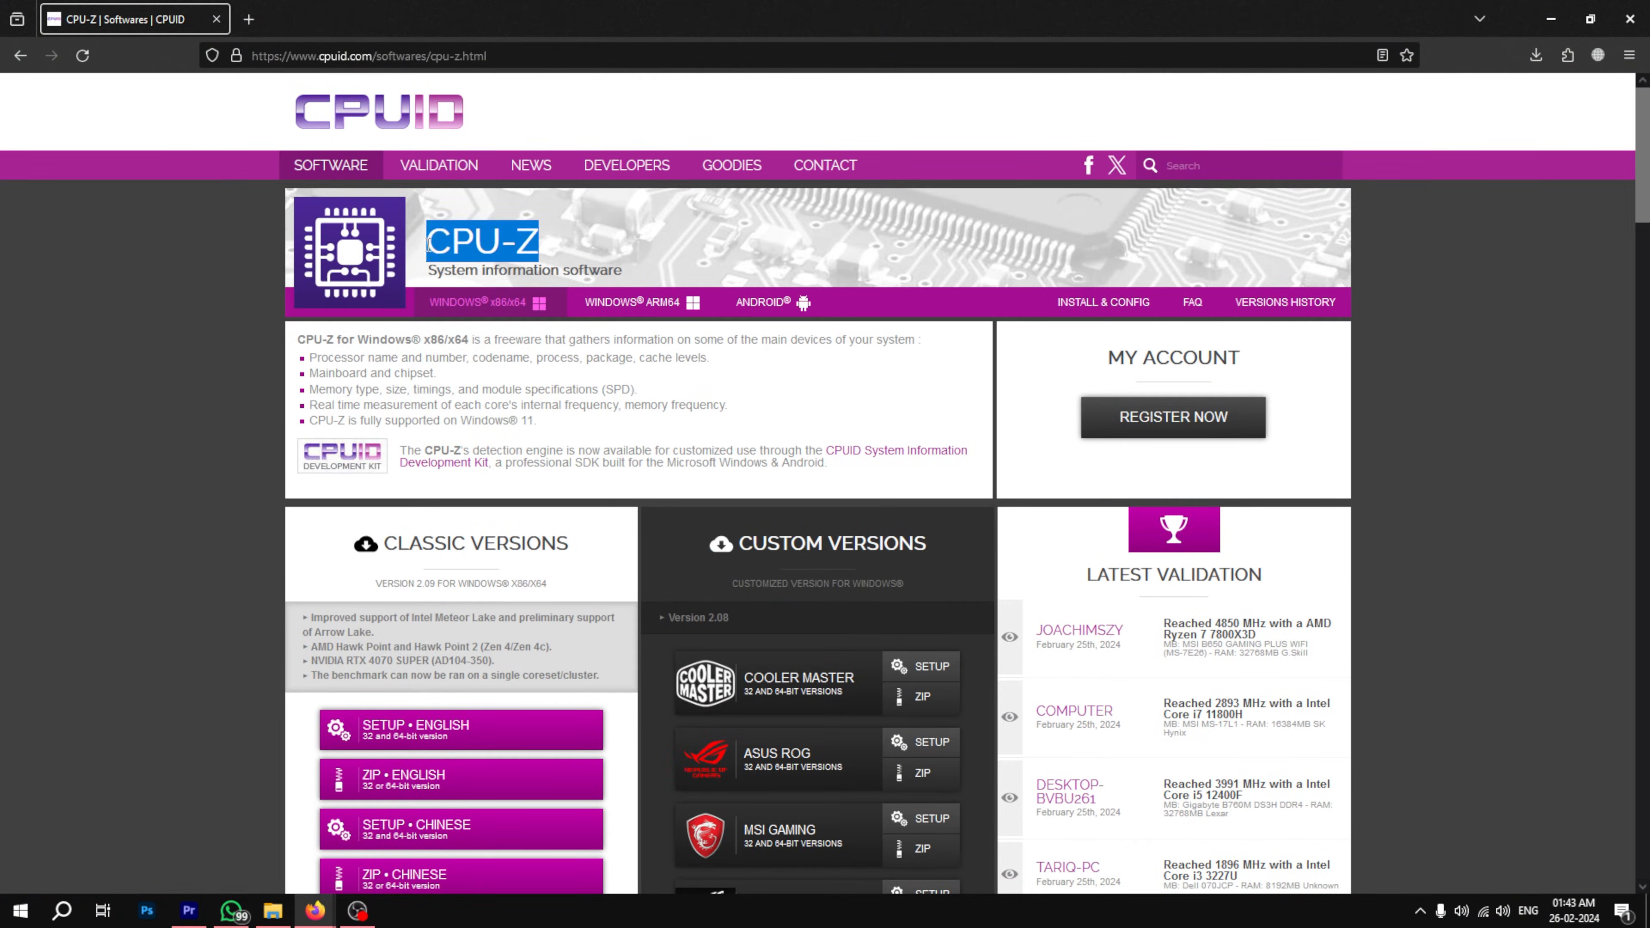
mouse_move(521, 674)
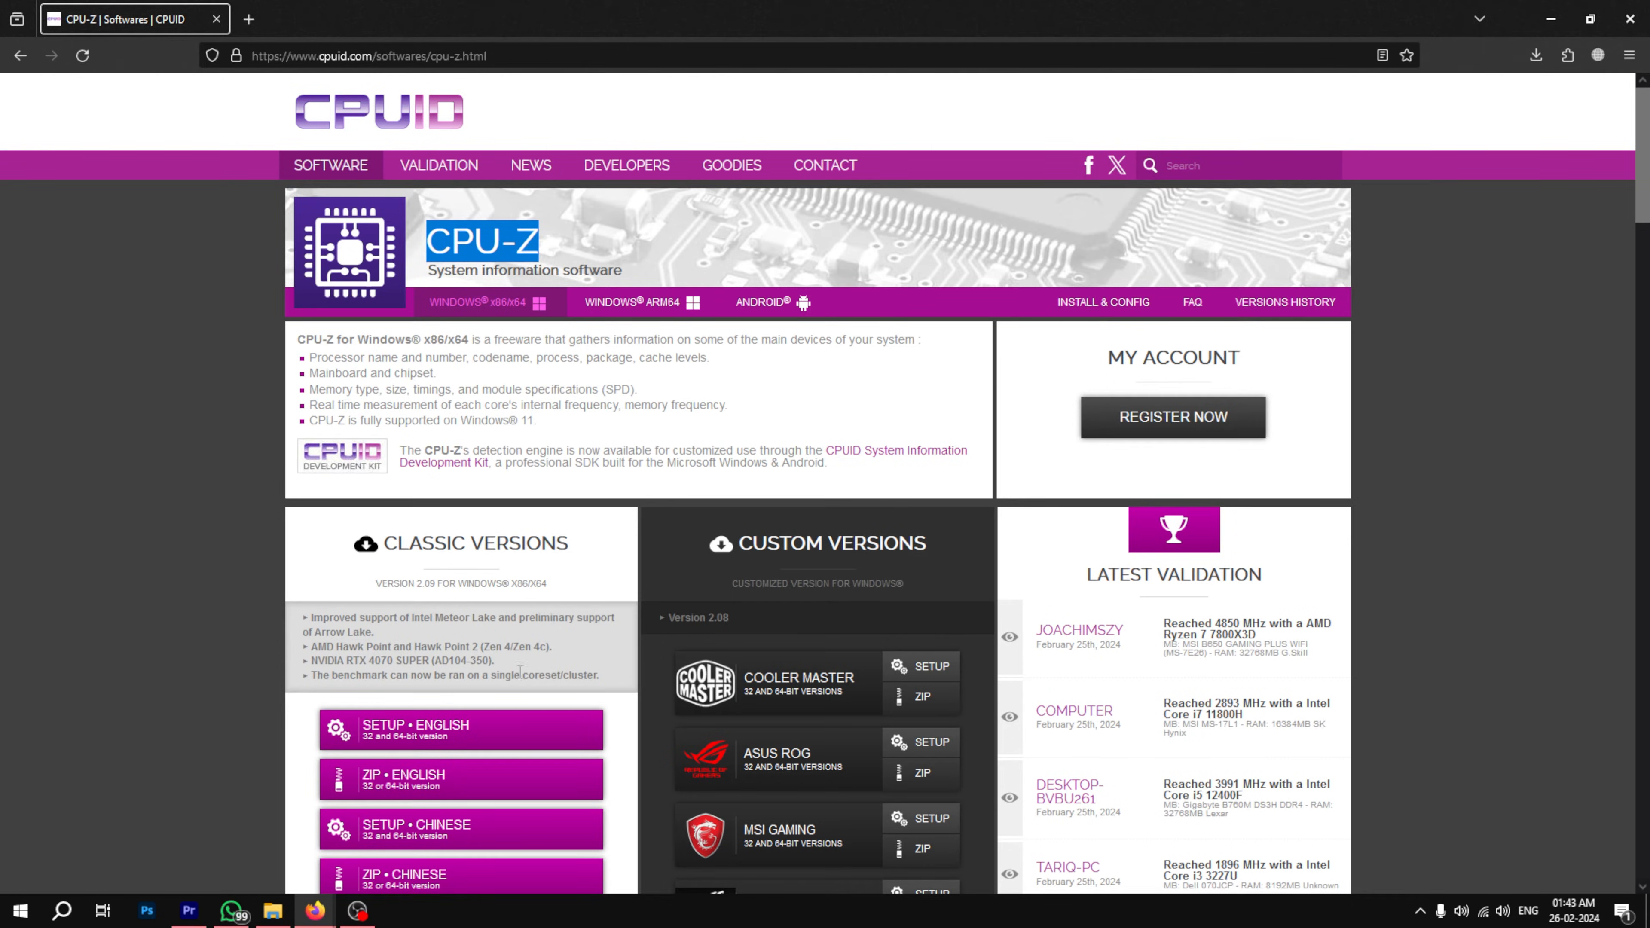
Step: Choose SETUP • ENGLISH under Classic Versions and start the CPU-Z 2.09 installer download
click(459, 729)
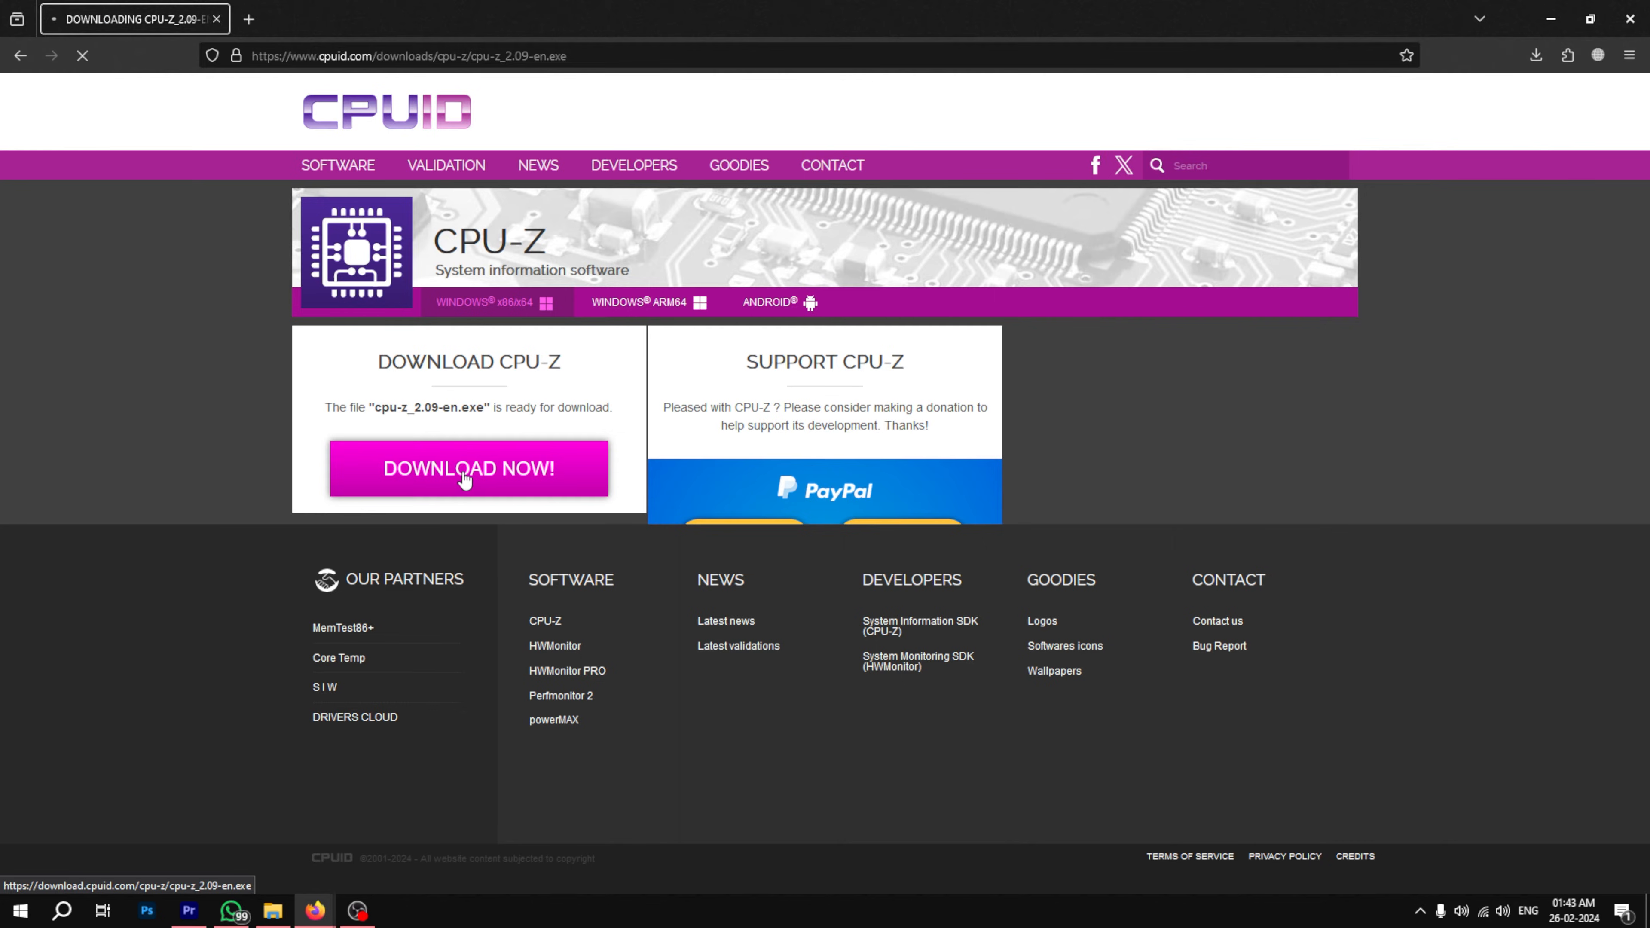
click(19, 910)
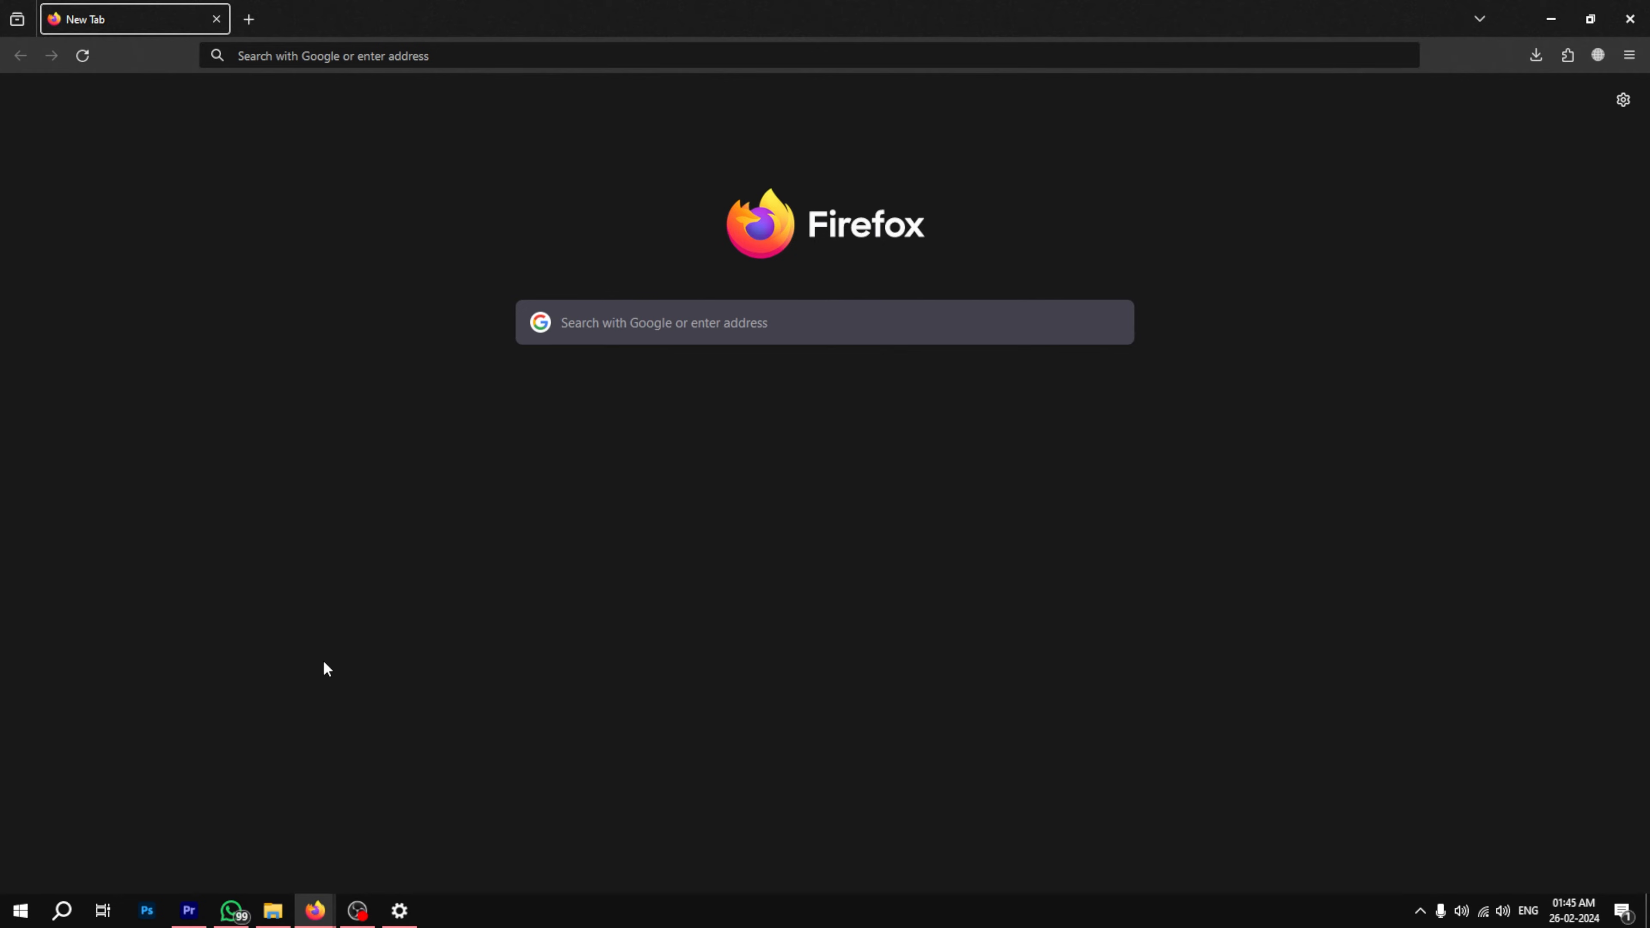
Step: From Start, reach Settings > System > About and select the processor's full name
click(19, 910)
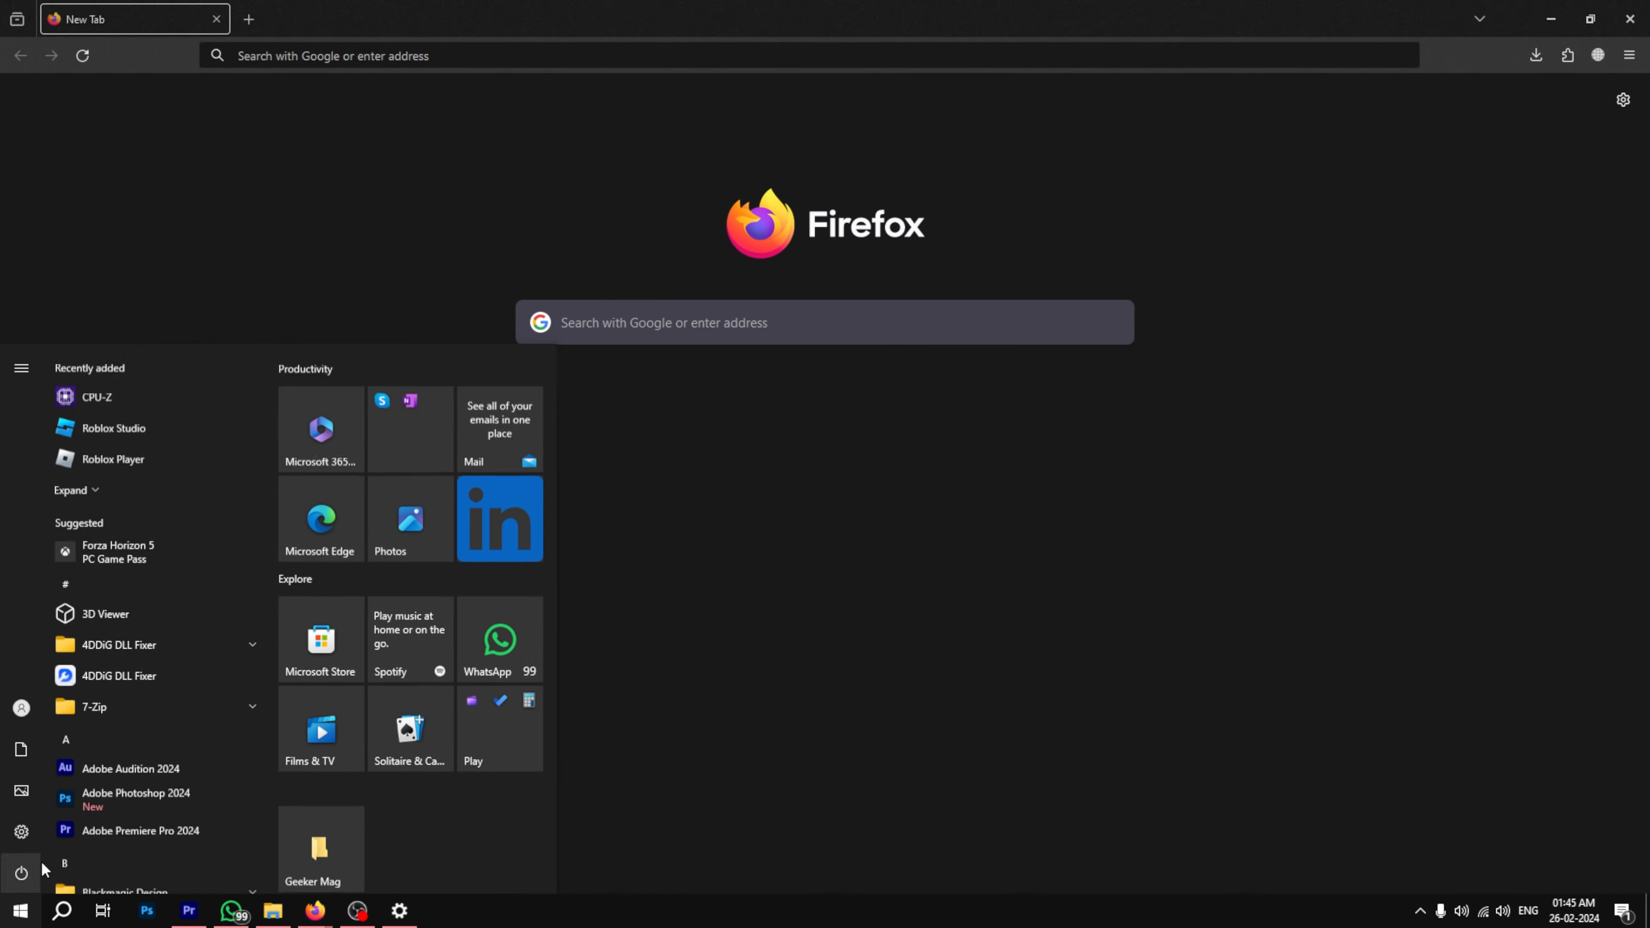
click(398, 910)
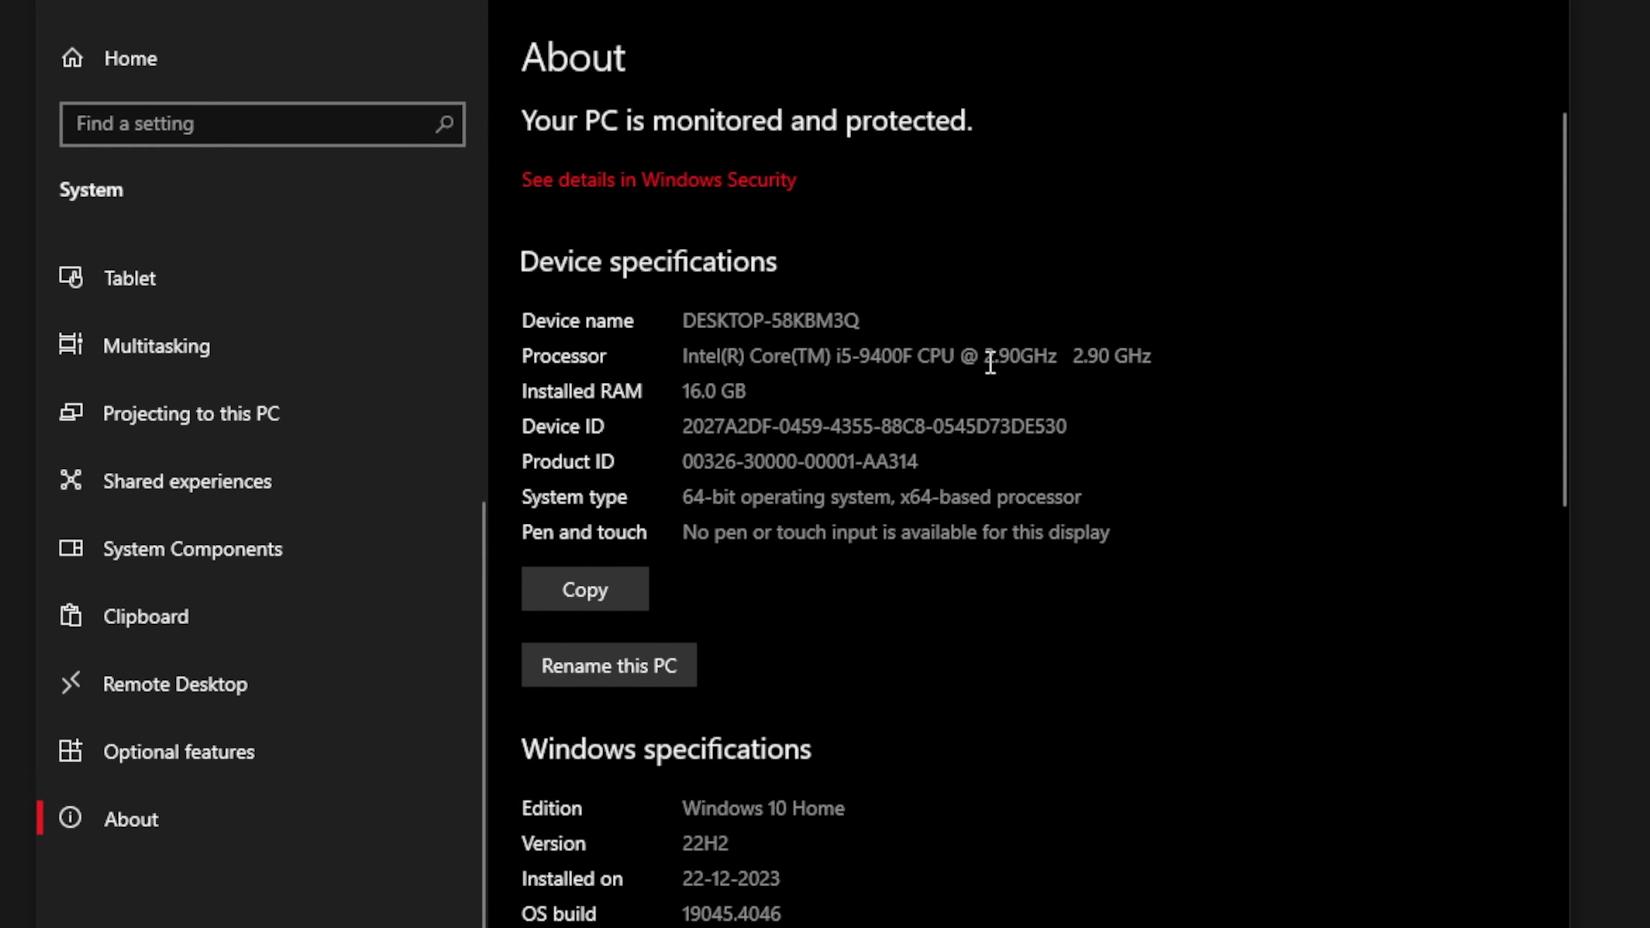
drag(683, 356, 1063, 356)
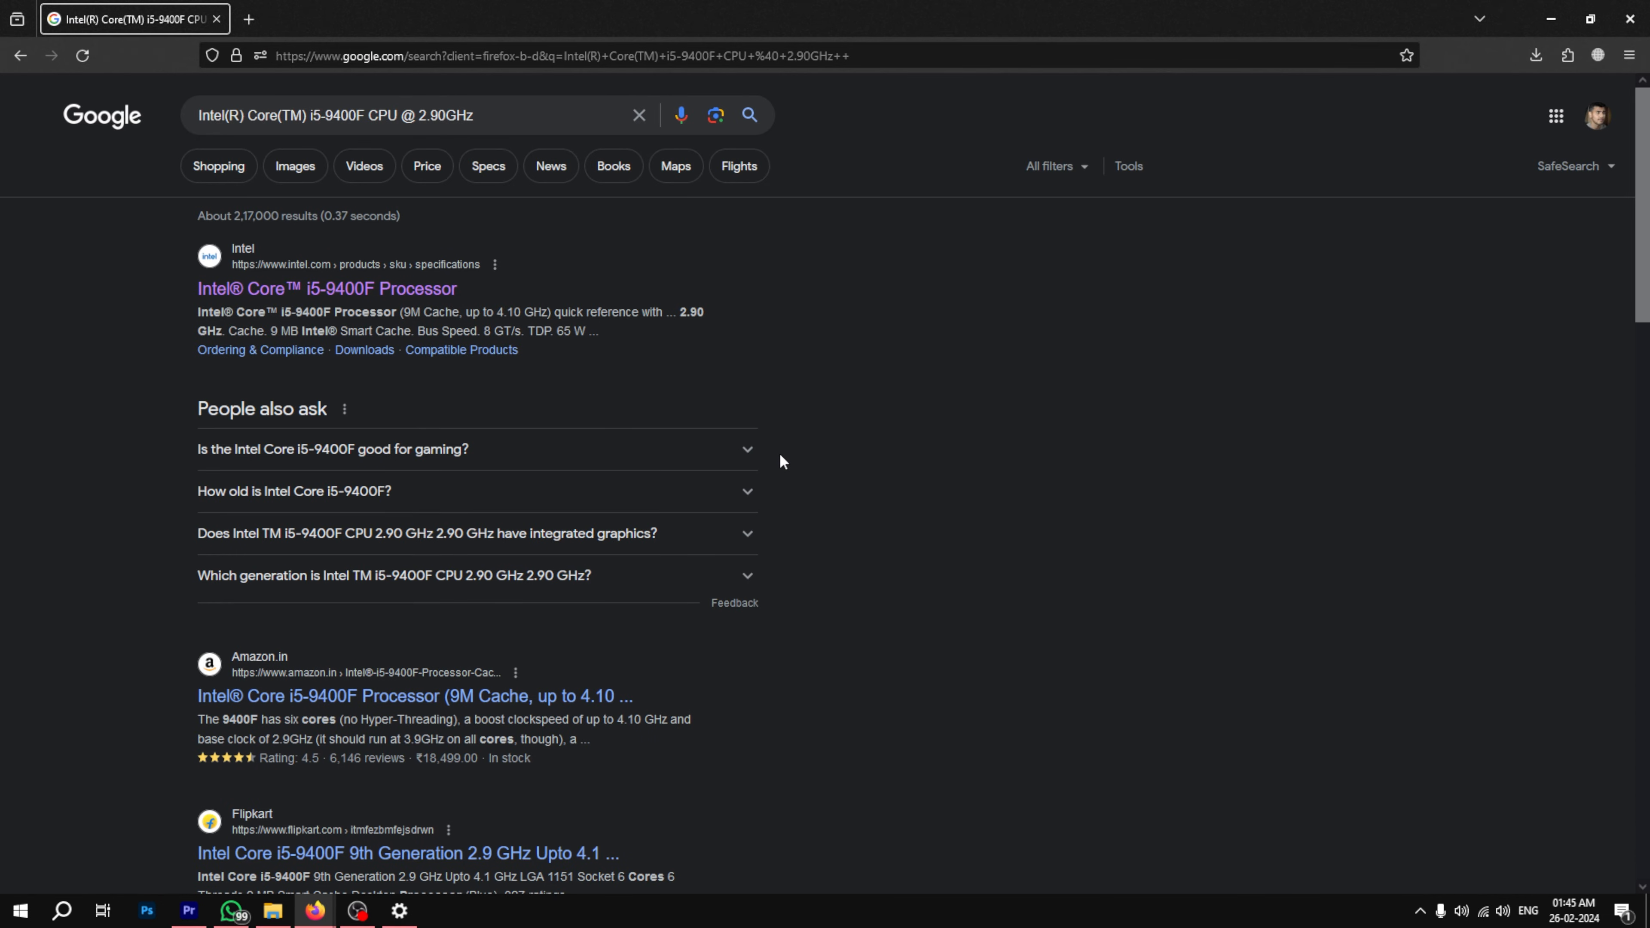
mouse_move(153, 292)
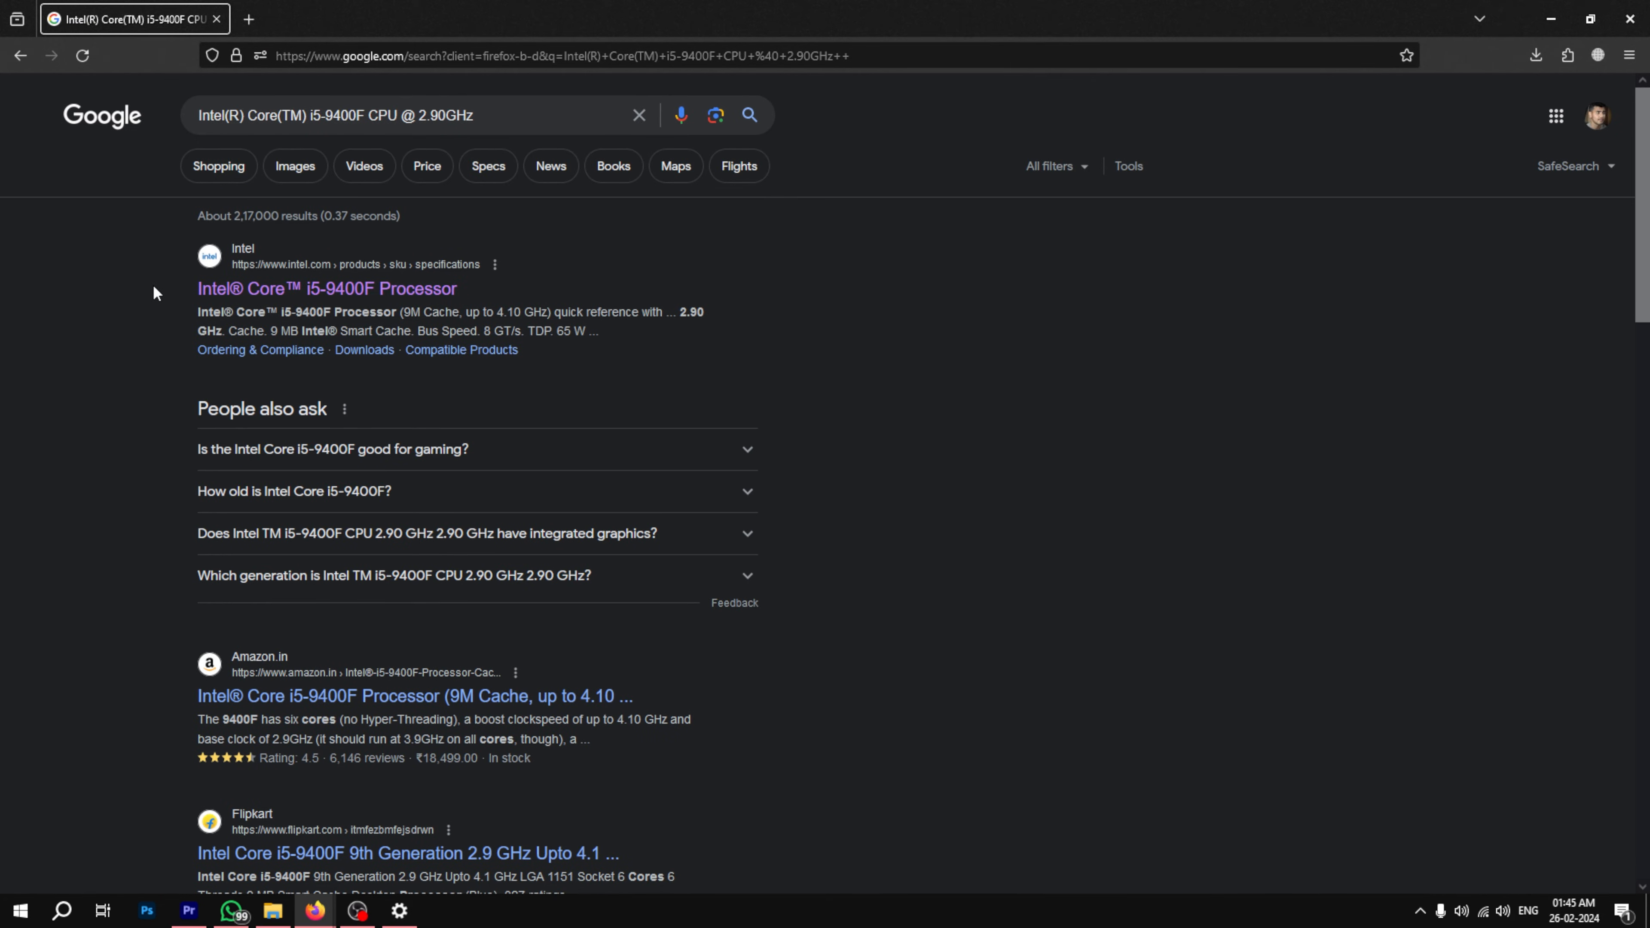
Step: Choose the intel.com result for the Intel Core i5-9400F Processor from the Google search
click(327, 288)
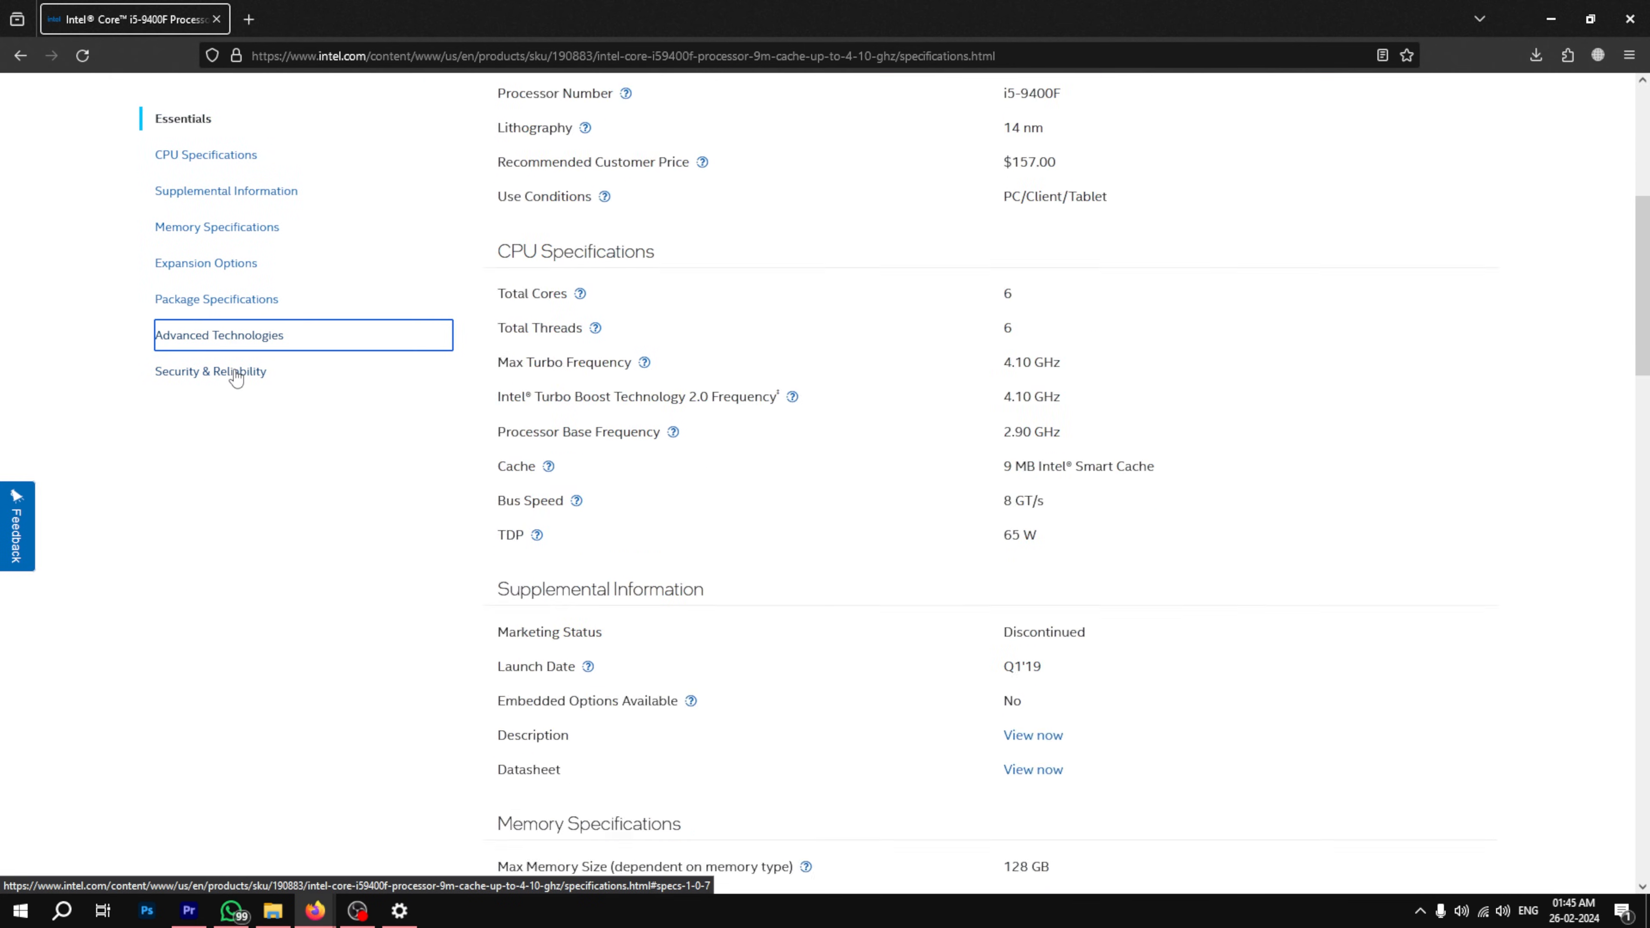
Step: Jump to Advanced Technologies and select the Instruction Set Extensions values SSE4.1, SSE4.2, AVX2
click(220, 335)
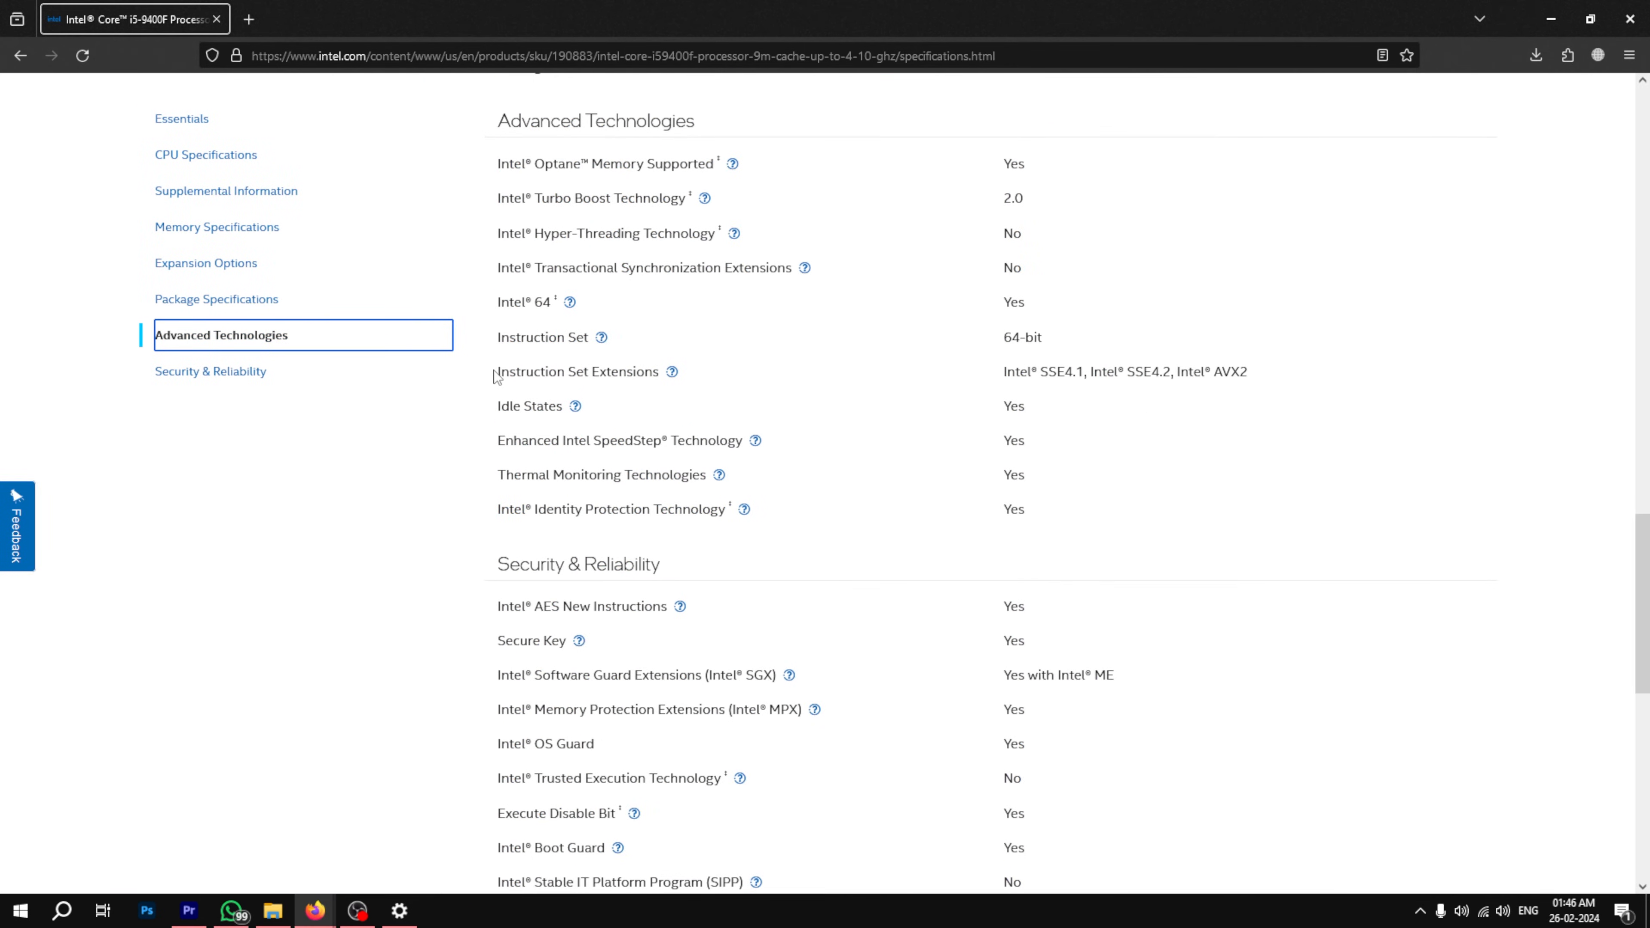
double_click(576, 372)
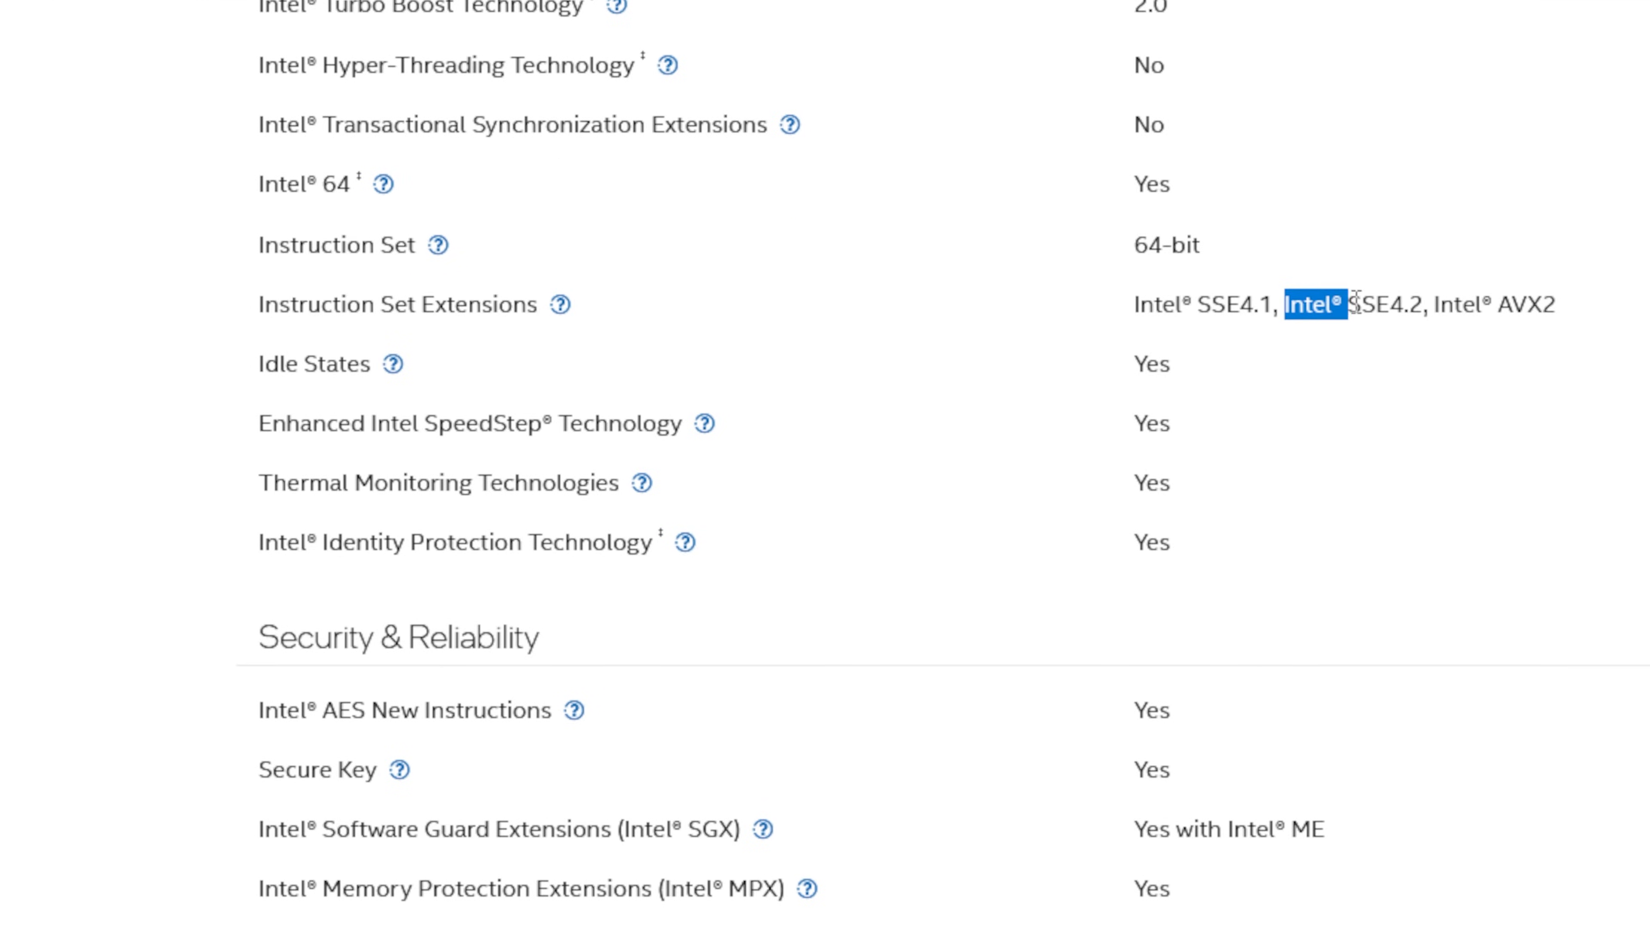
drag(1334, 304, 1420, 304)
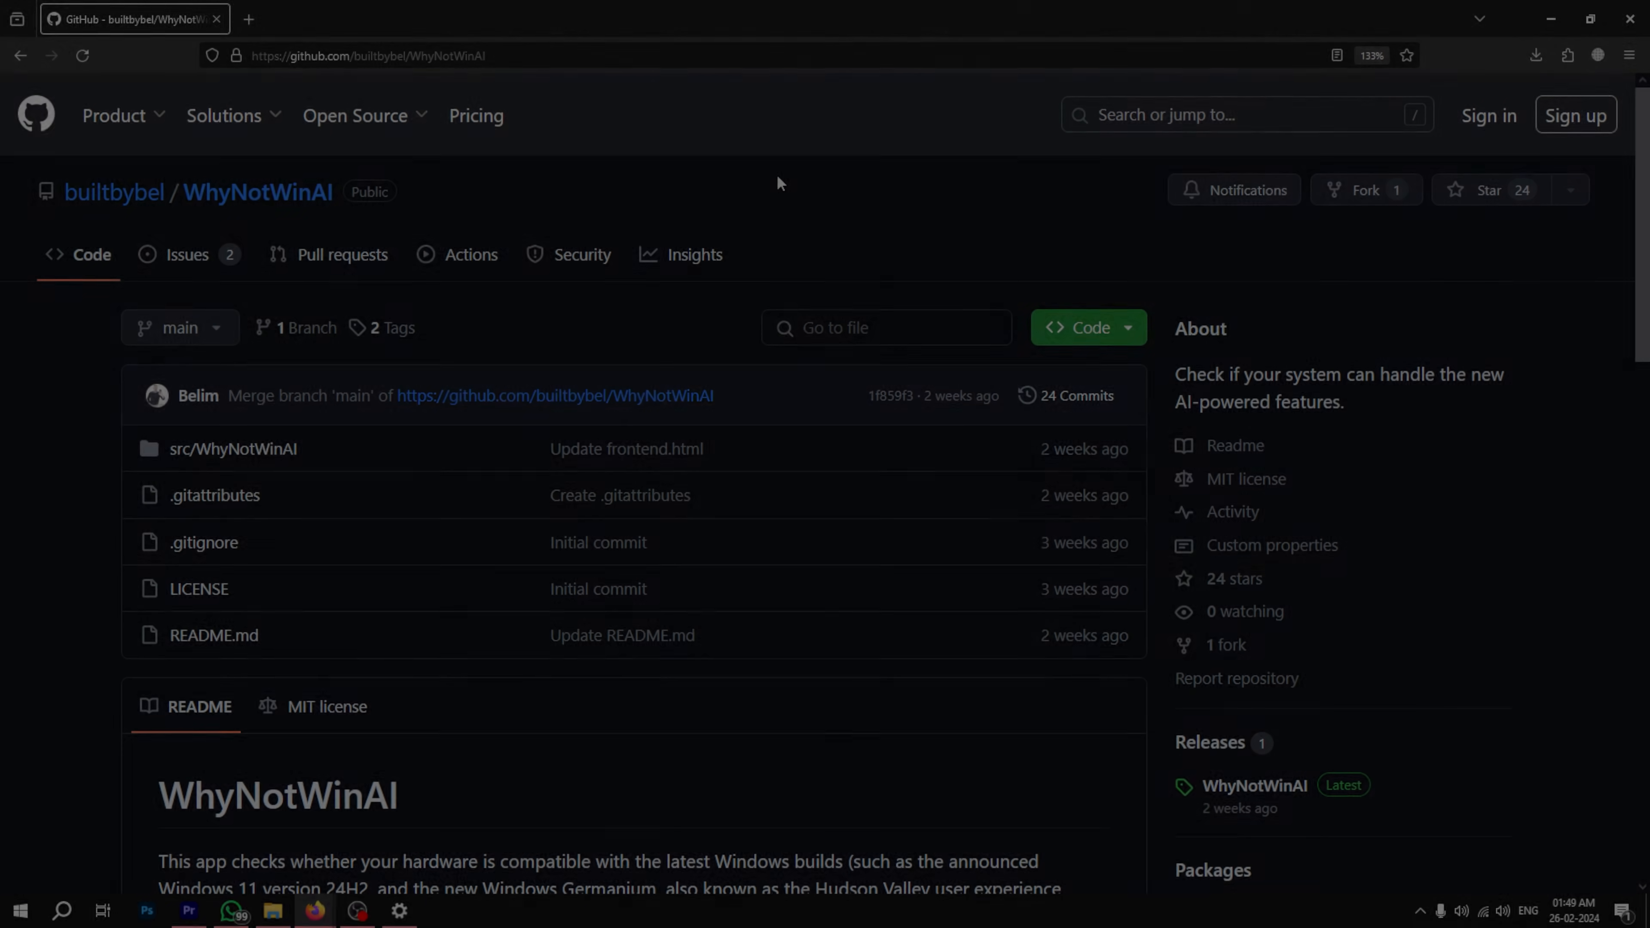
mouse_move(282, 222)
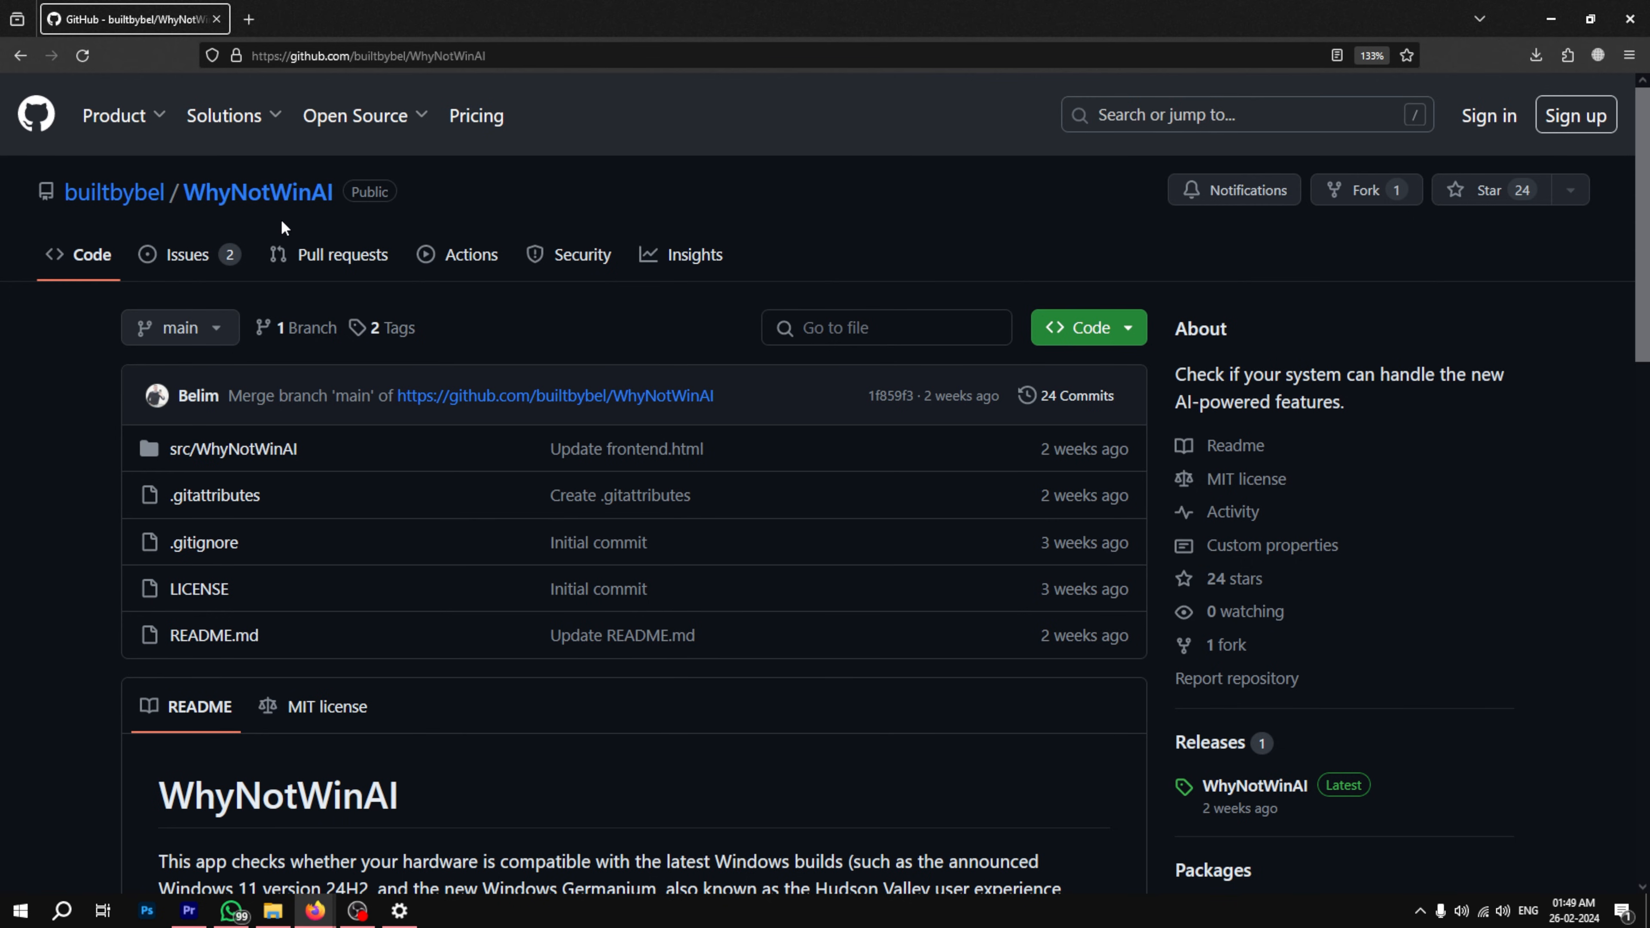
Step: Navigate into the builtbybel/WhyNotWinAI repository page on GitHub
click(1081, 328)
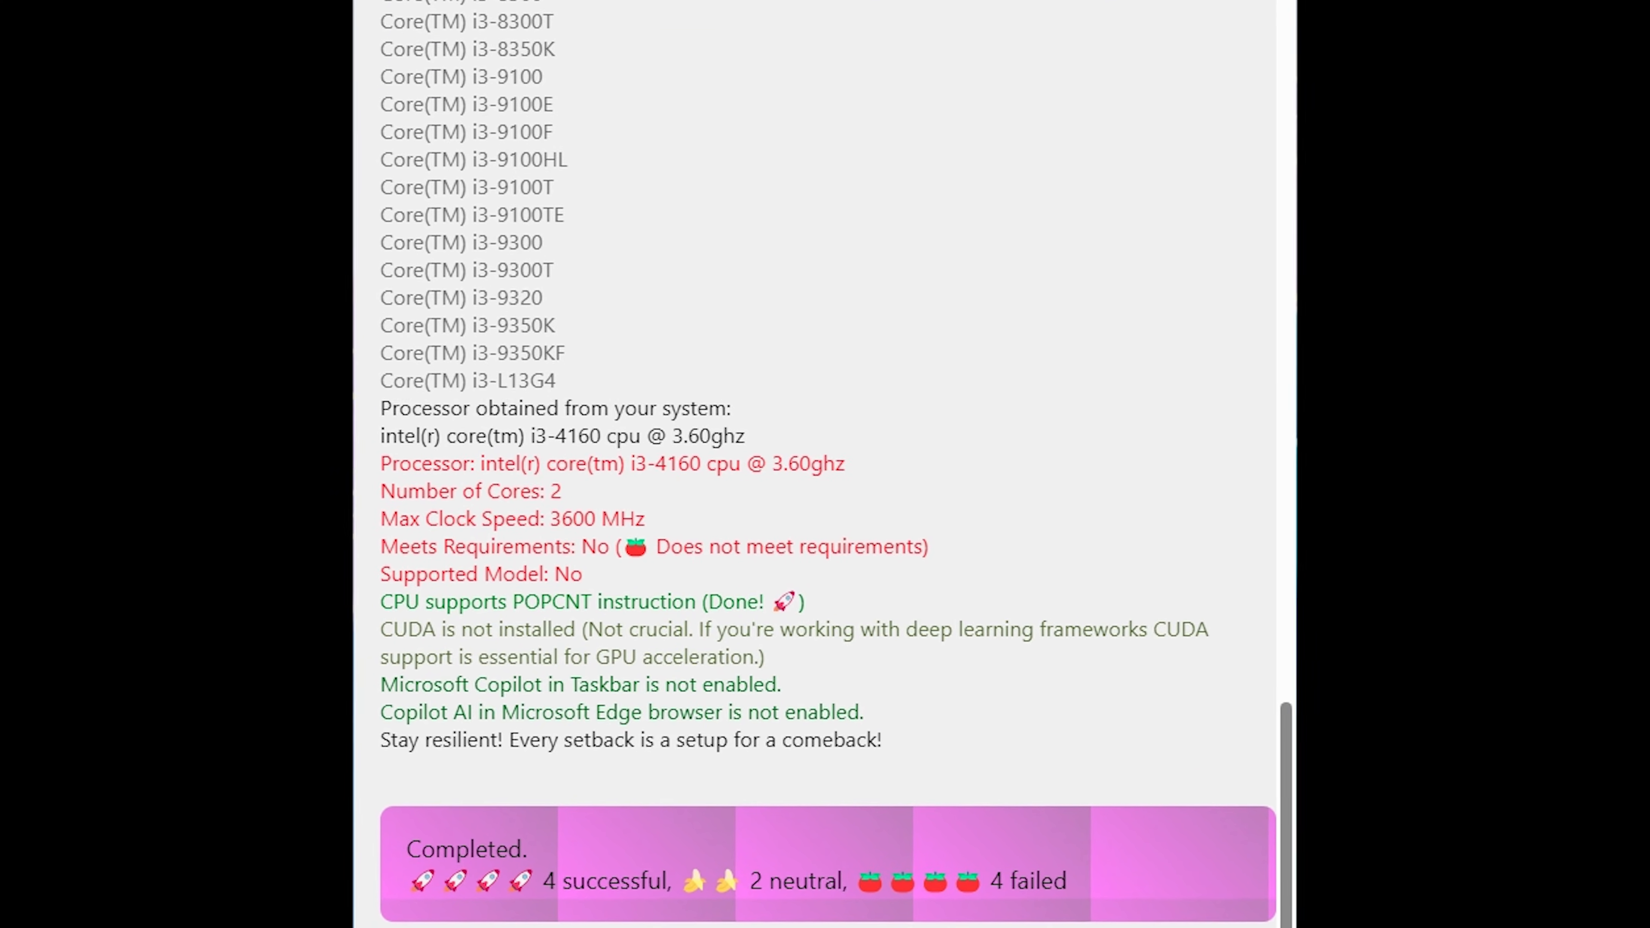
scroll(down, 3)
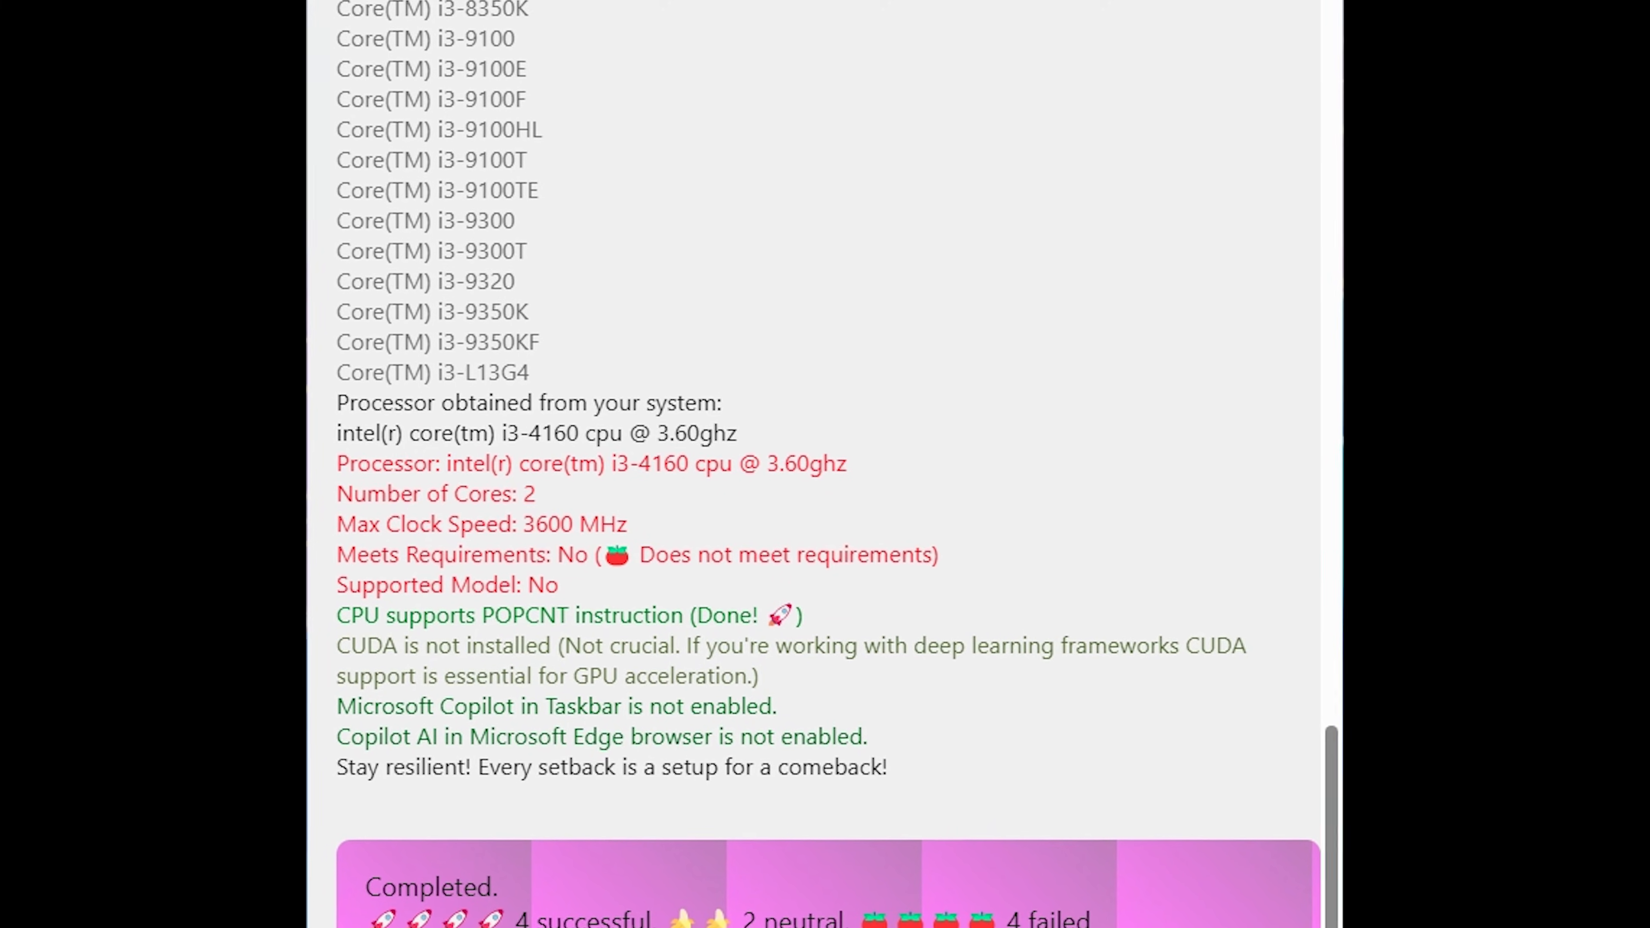